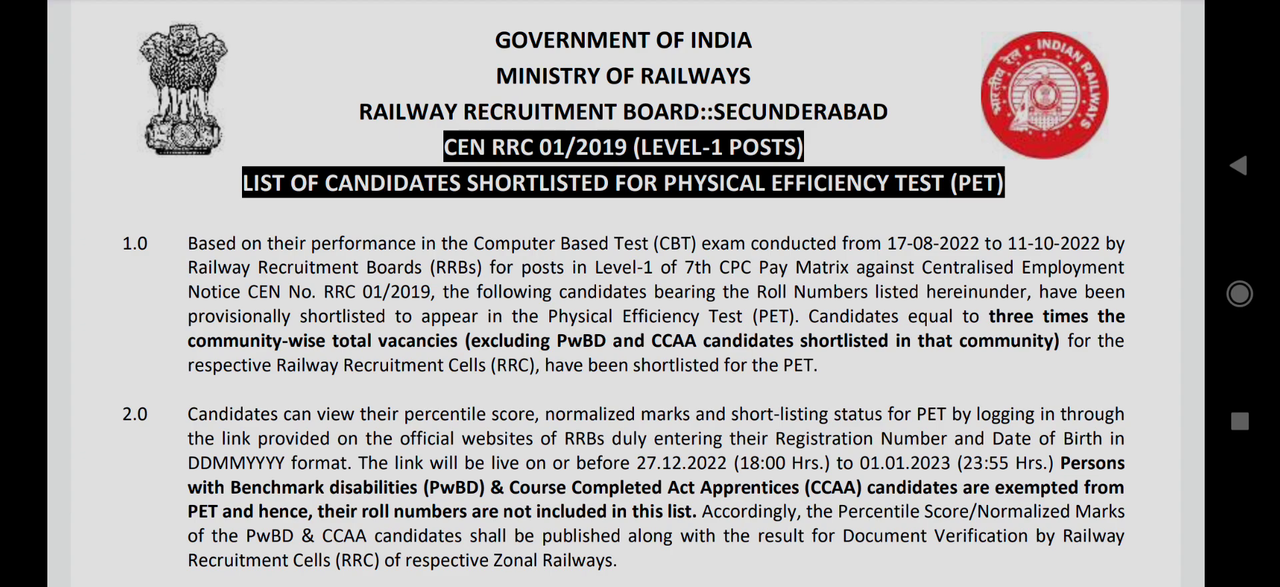
scroll(down, 3)
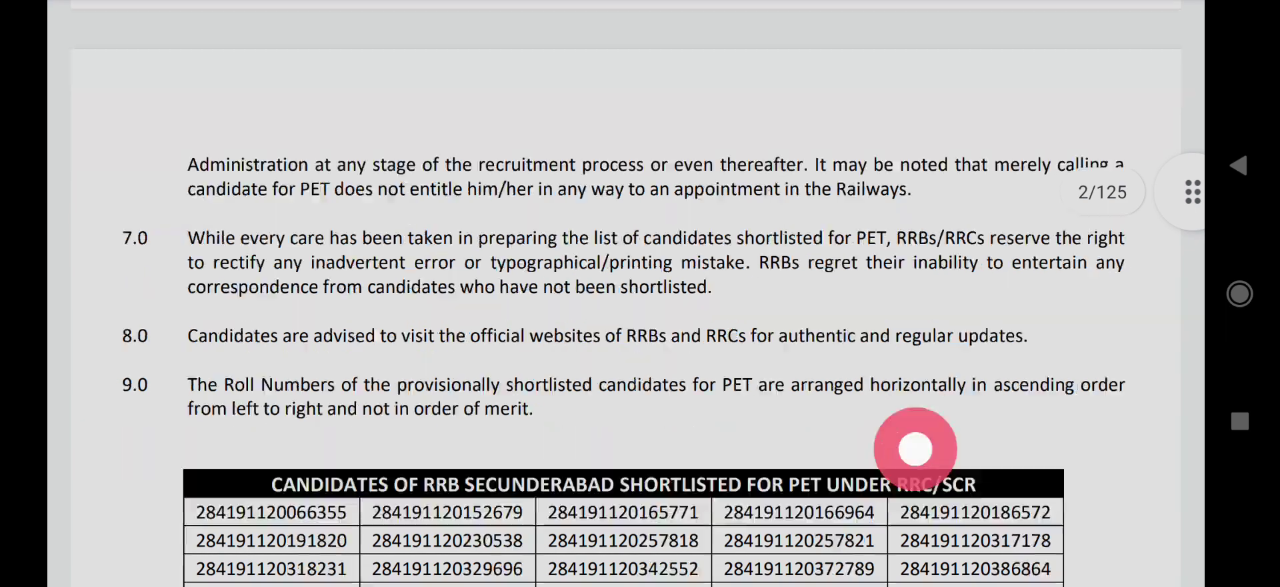
scroll(down, 3)
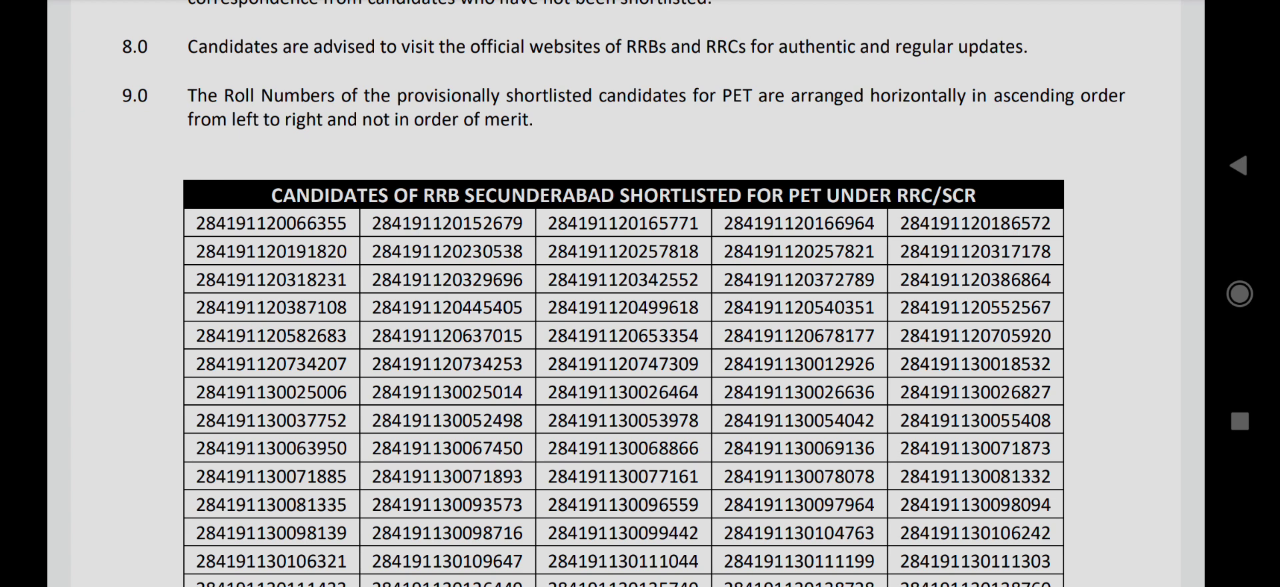
scroll(down, 3)
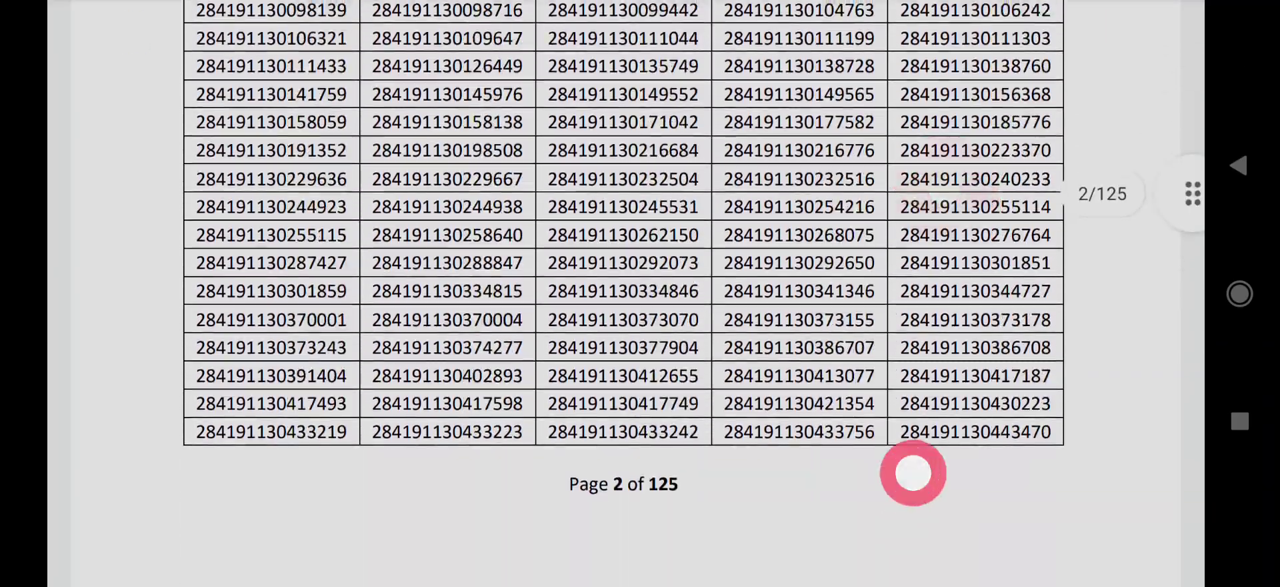
scroll(down, 3)
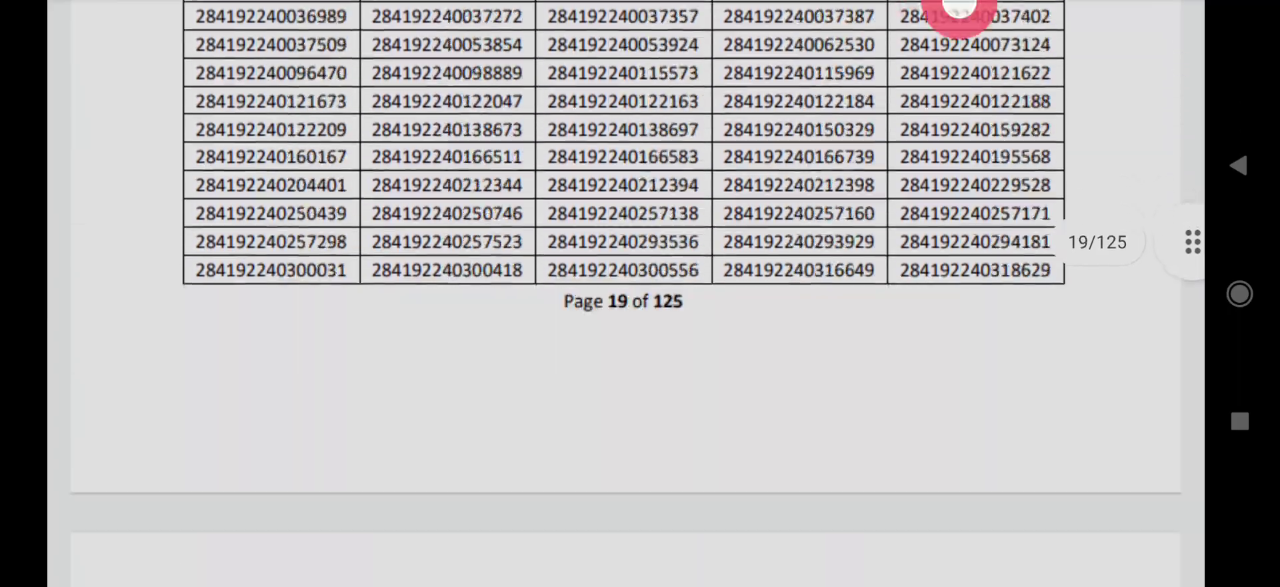
scroll(down, 3)
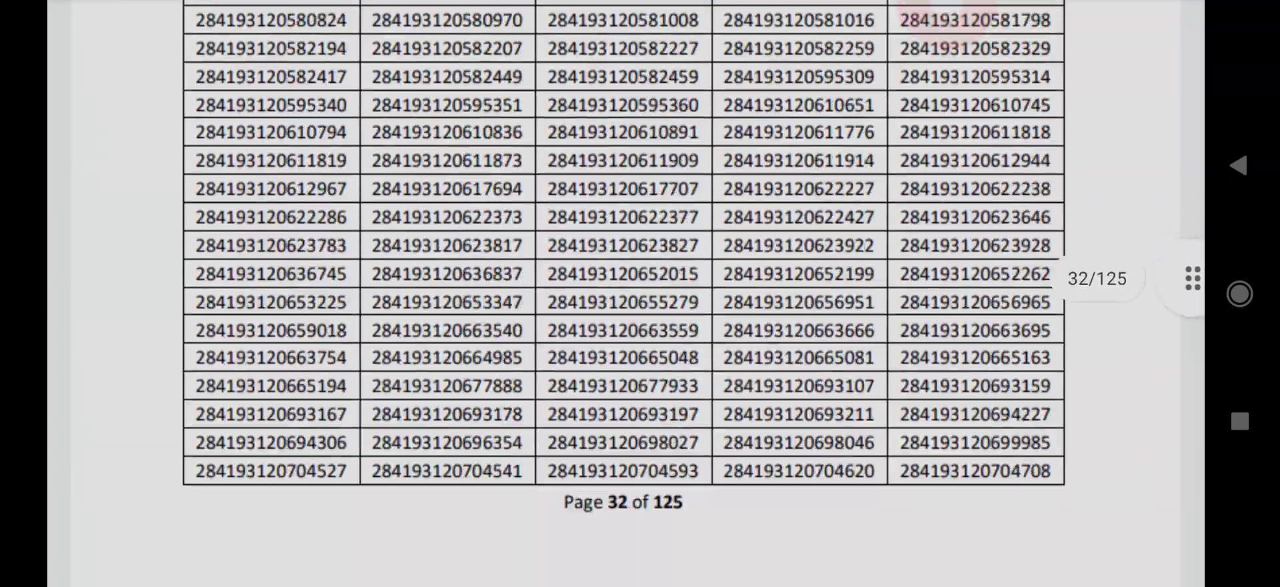